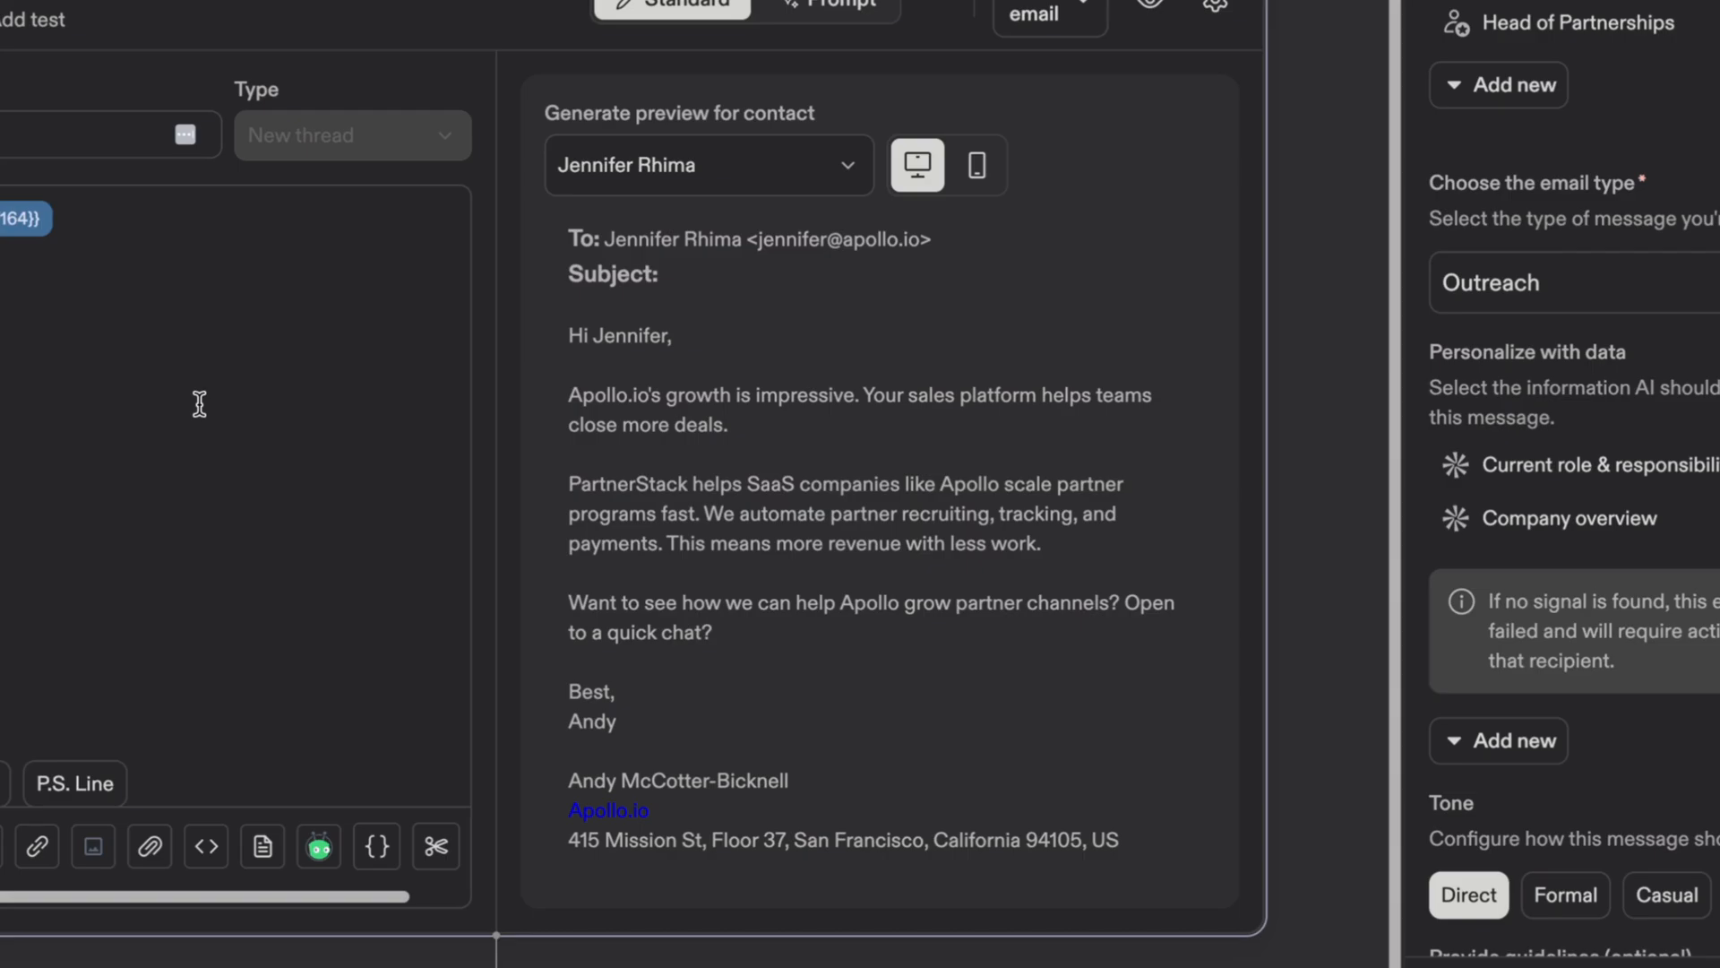
mouse_move(661, 231)
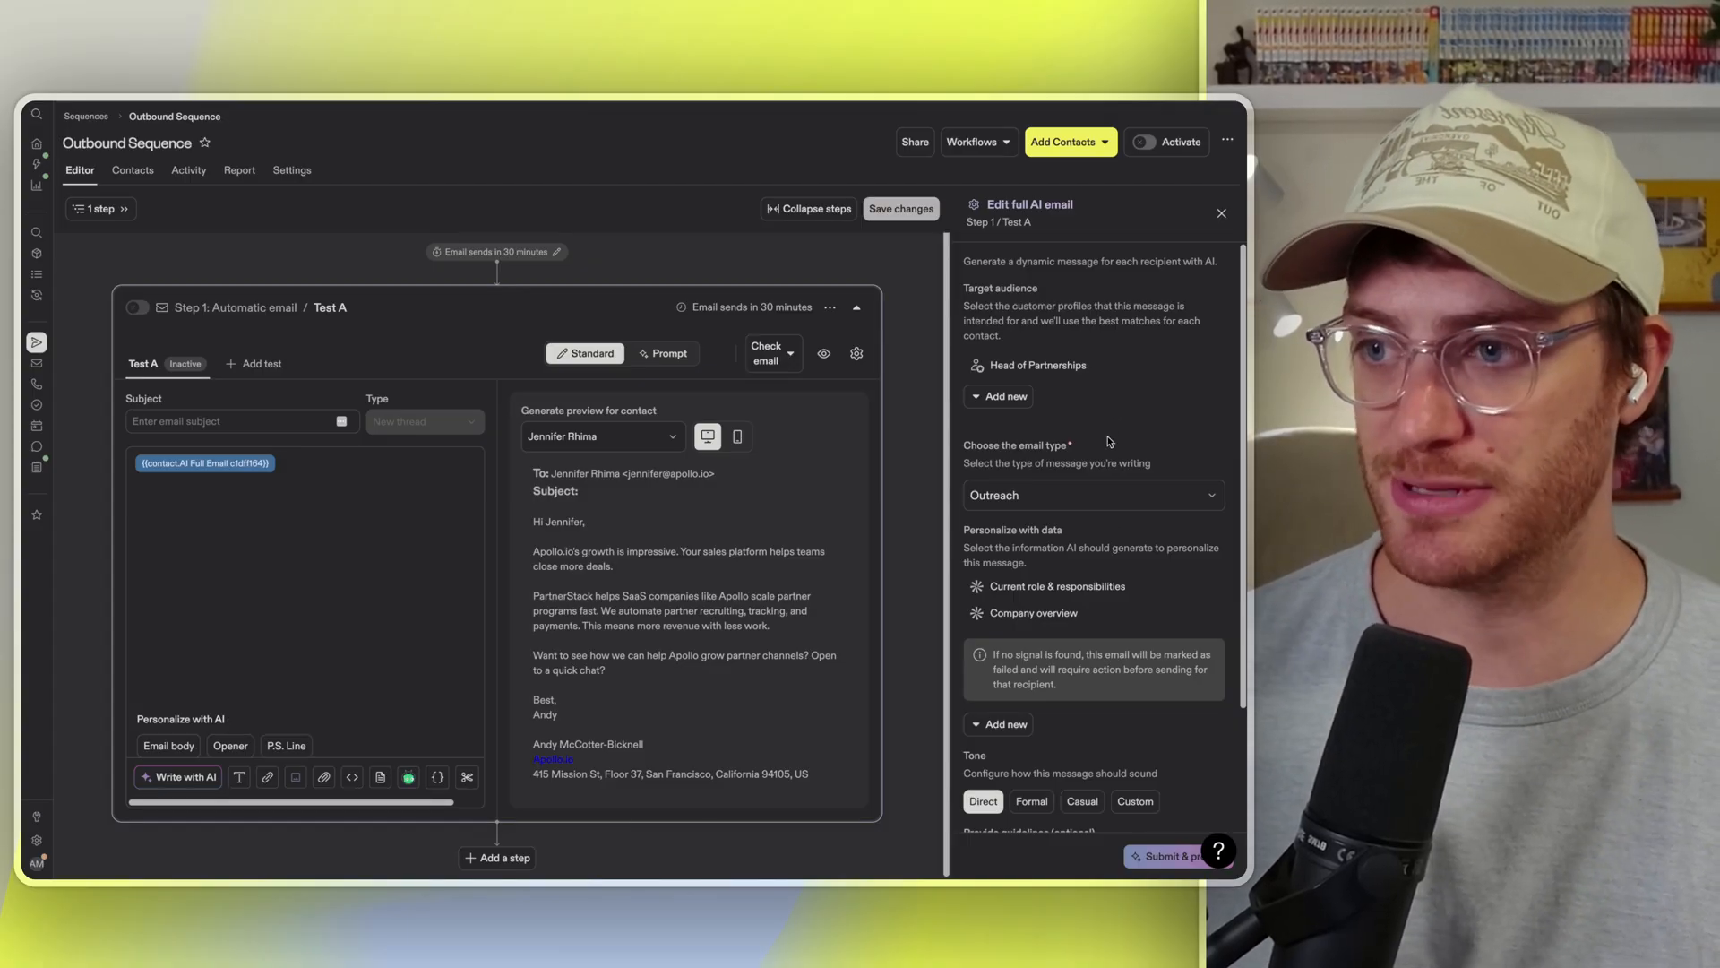
Add Company buying signals, Recent company news and Relevant job postings as personalization data
scroll("down", 3)
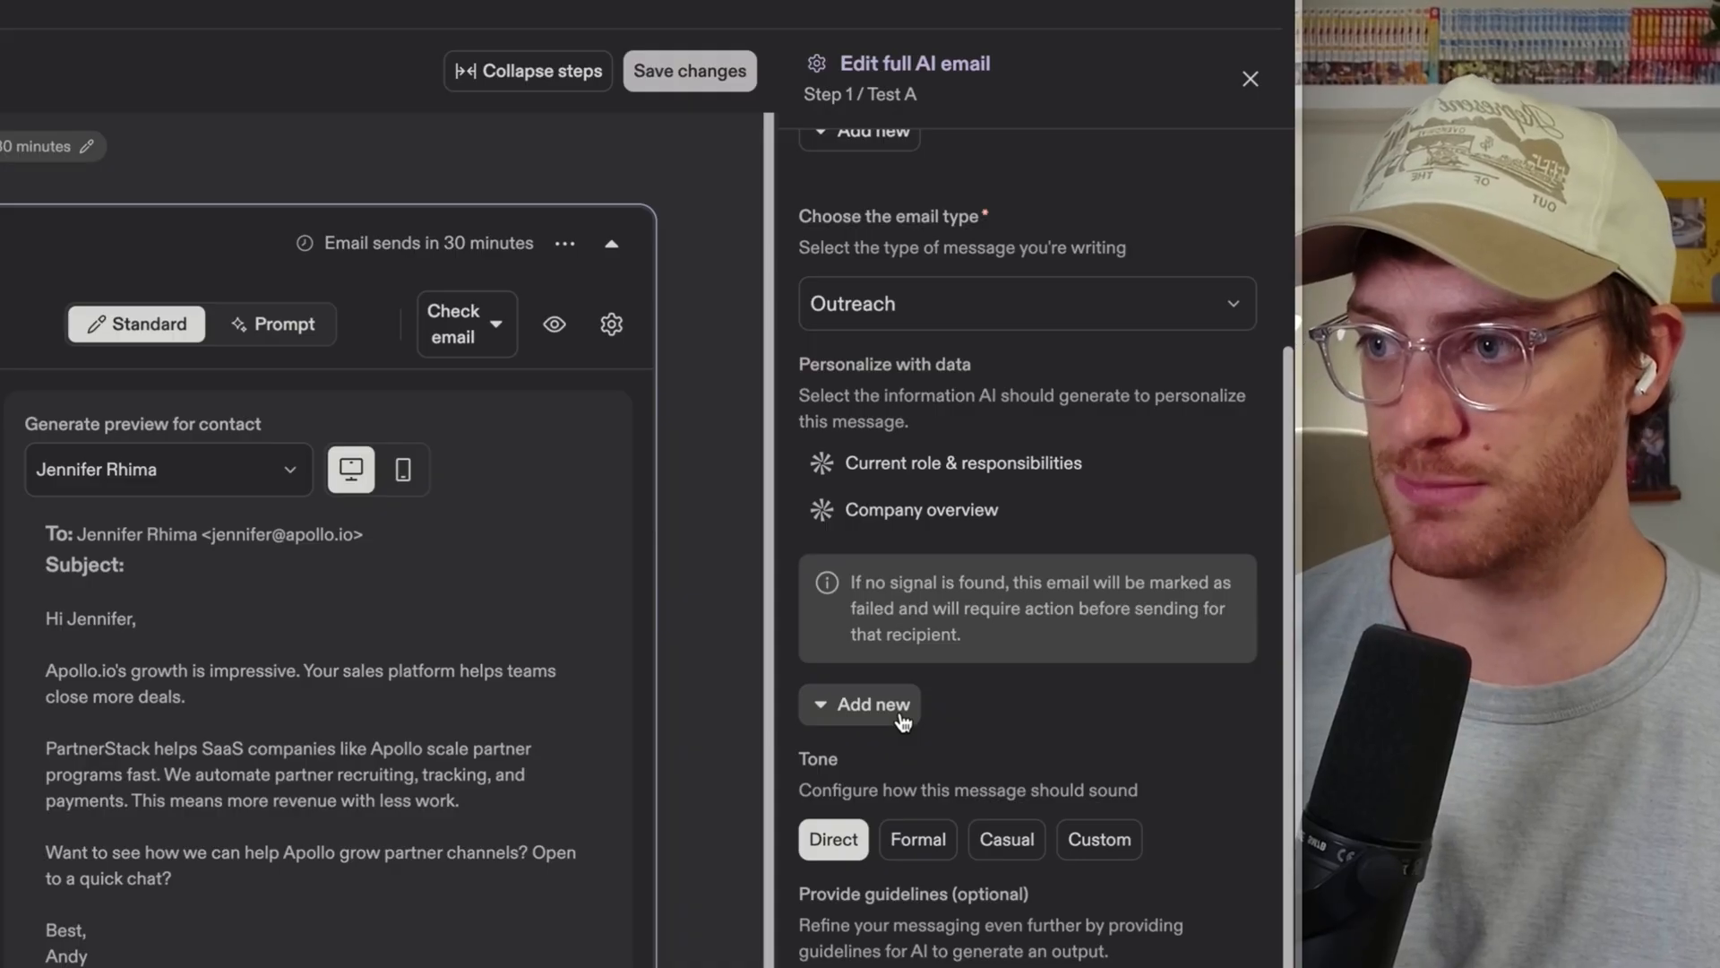
left_click(873, 705)
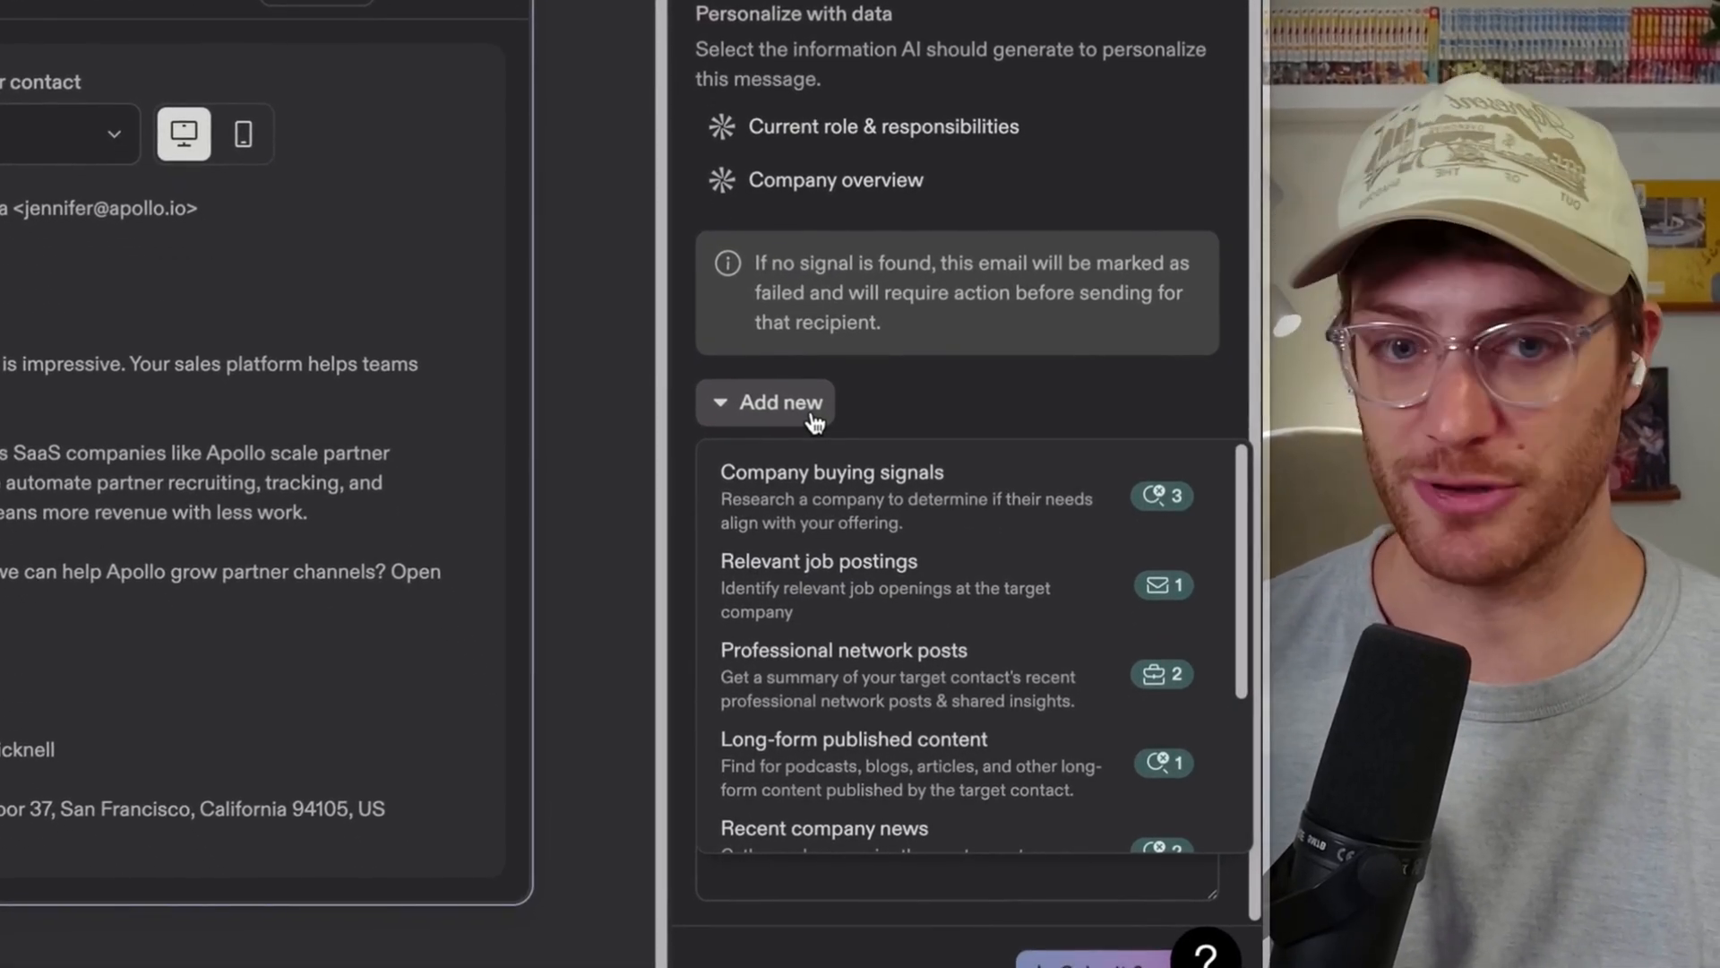
left_click(830, 471)
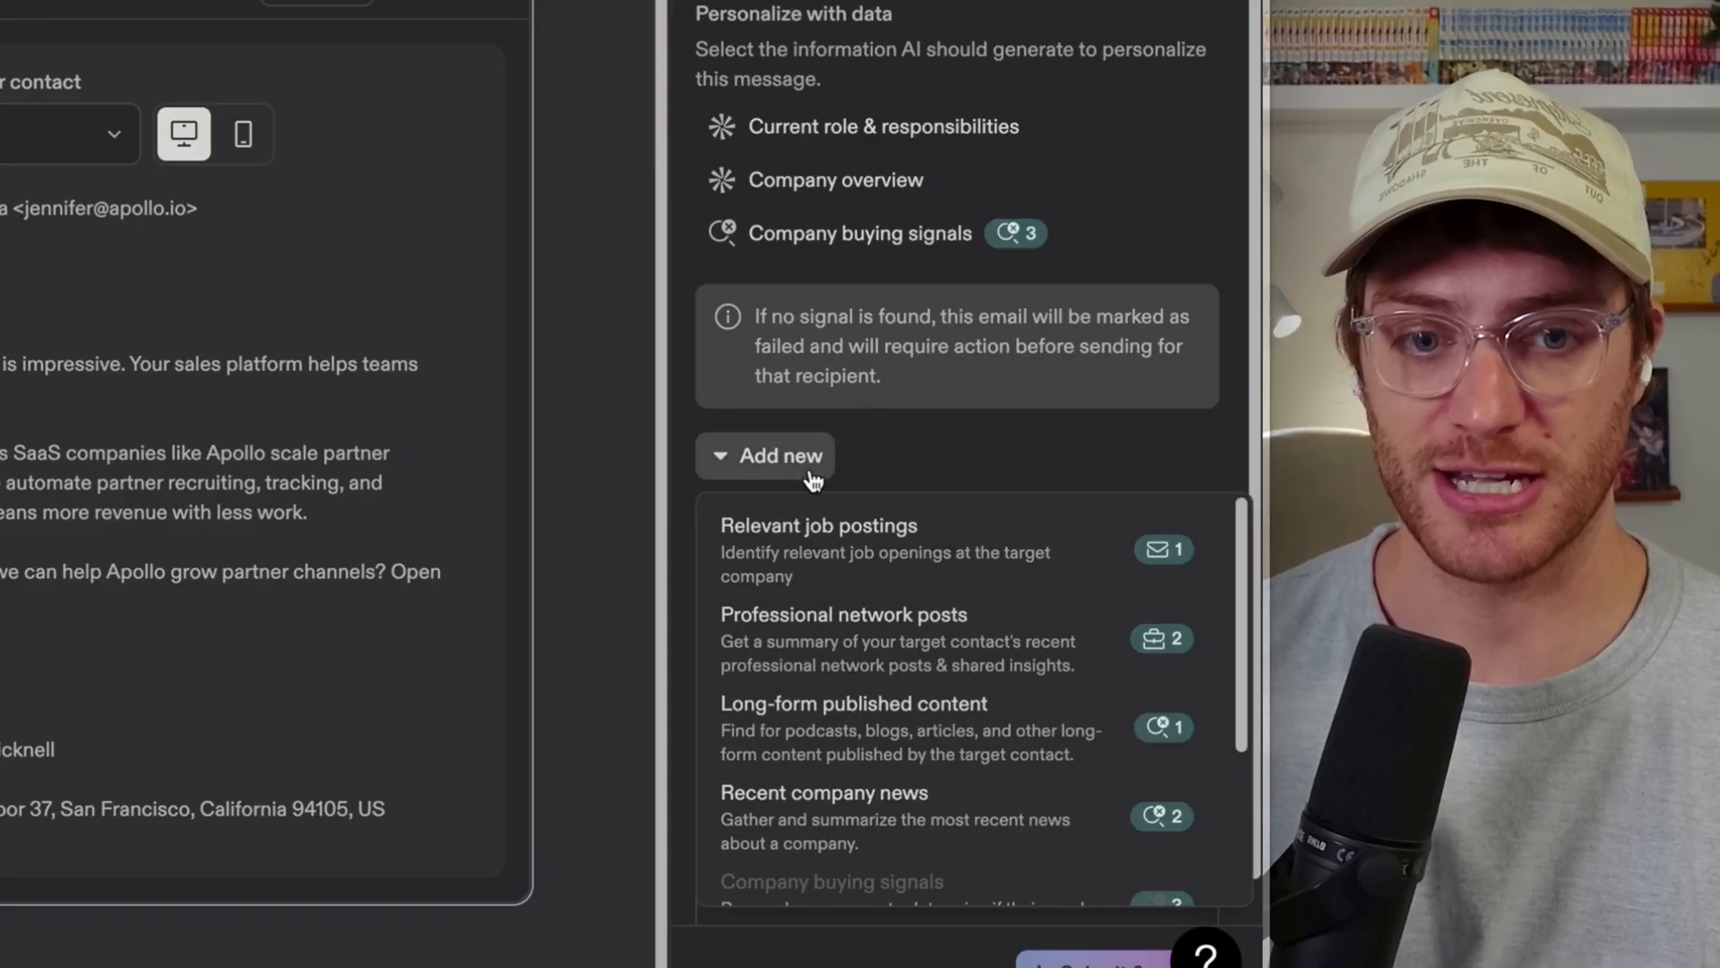
left_click(825, 817)
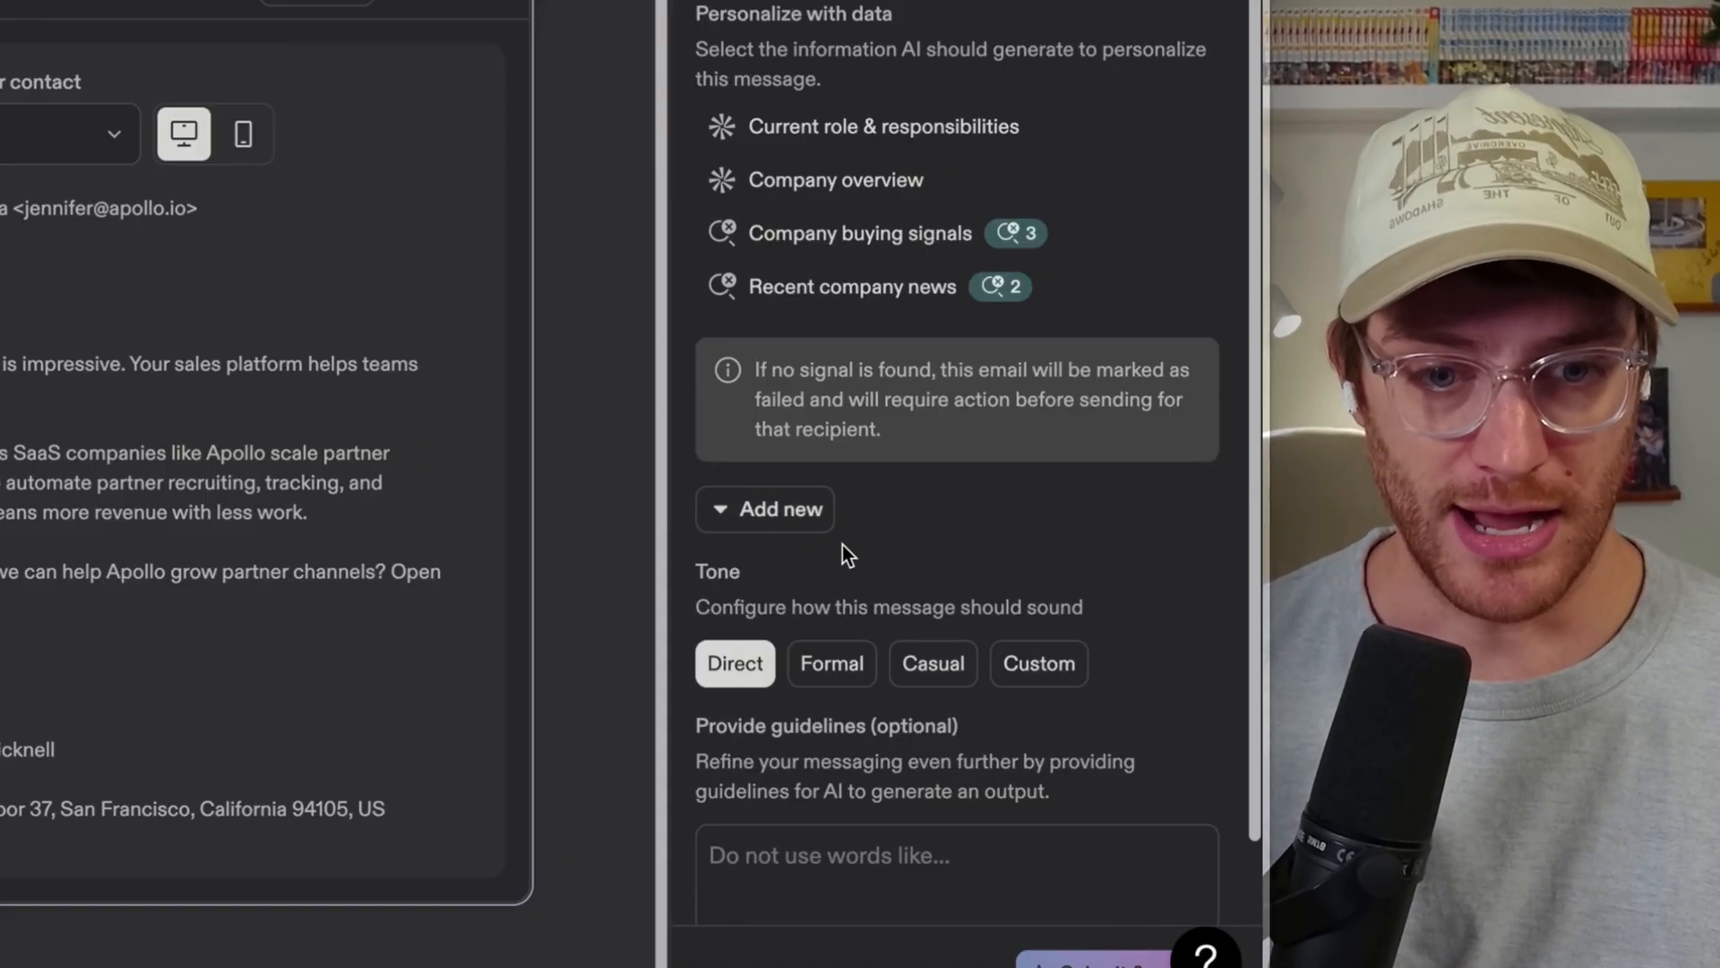
left_click(765, 507)
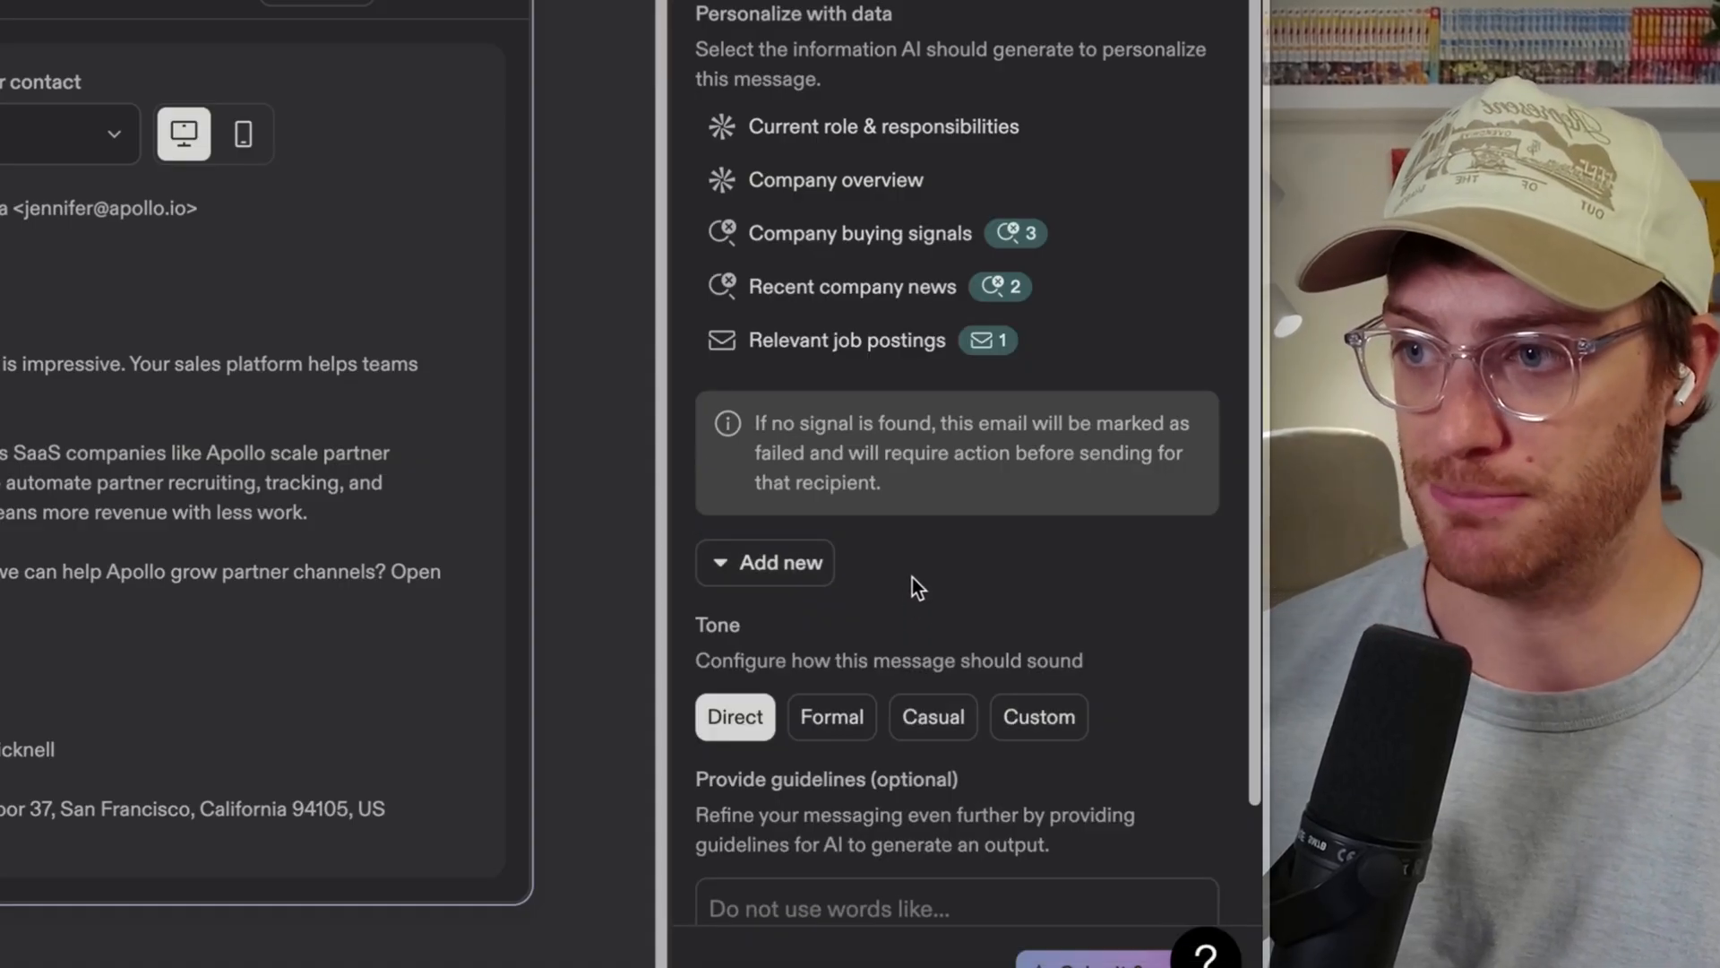
scroll("down", 3)
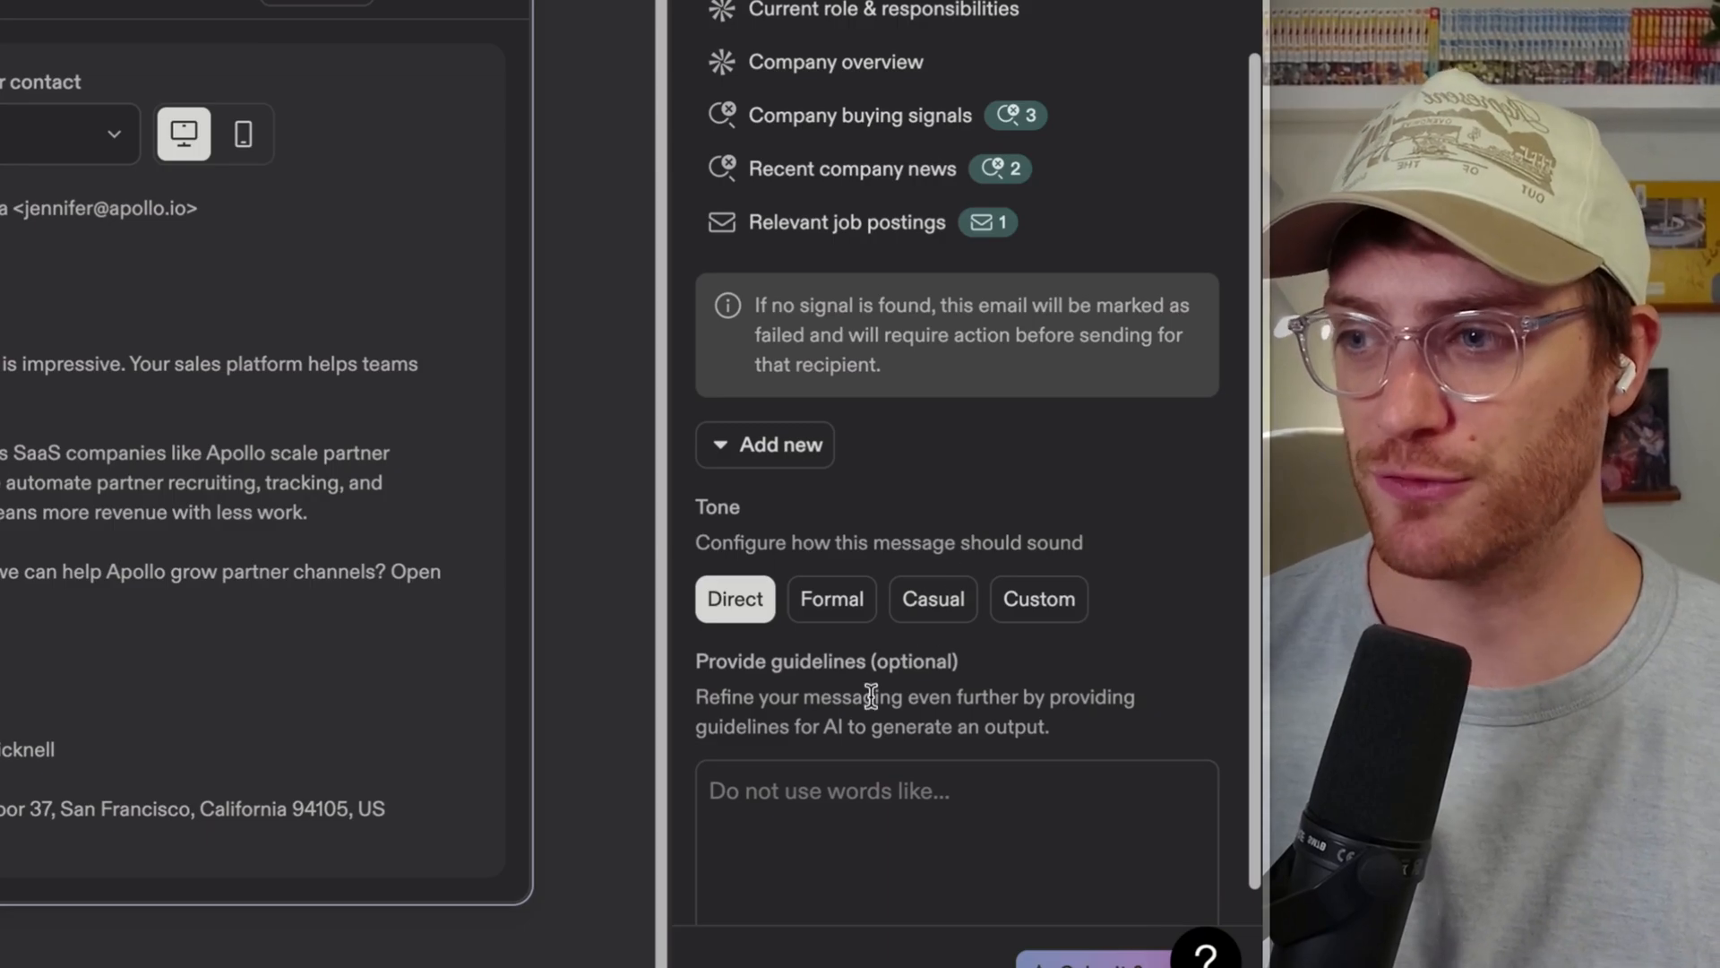
Set a Casual tone and write guidelines: no em dashes, start with a pain point then our solution
left_click(931, 599)
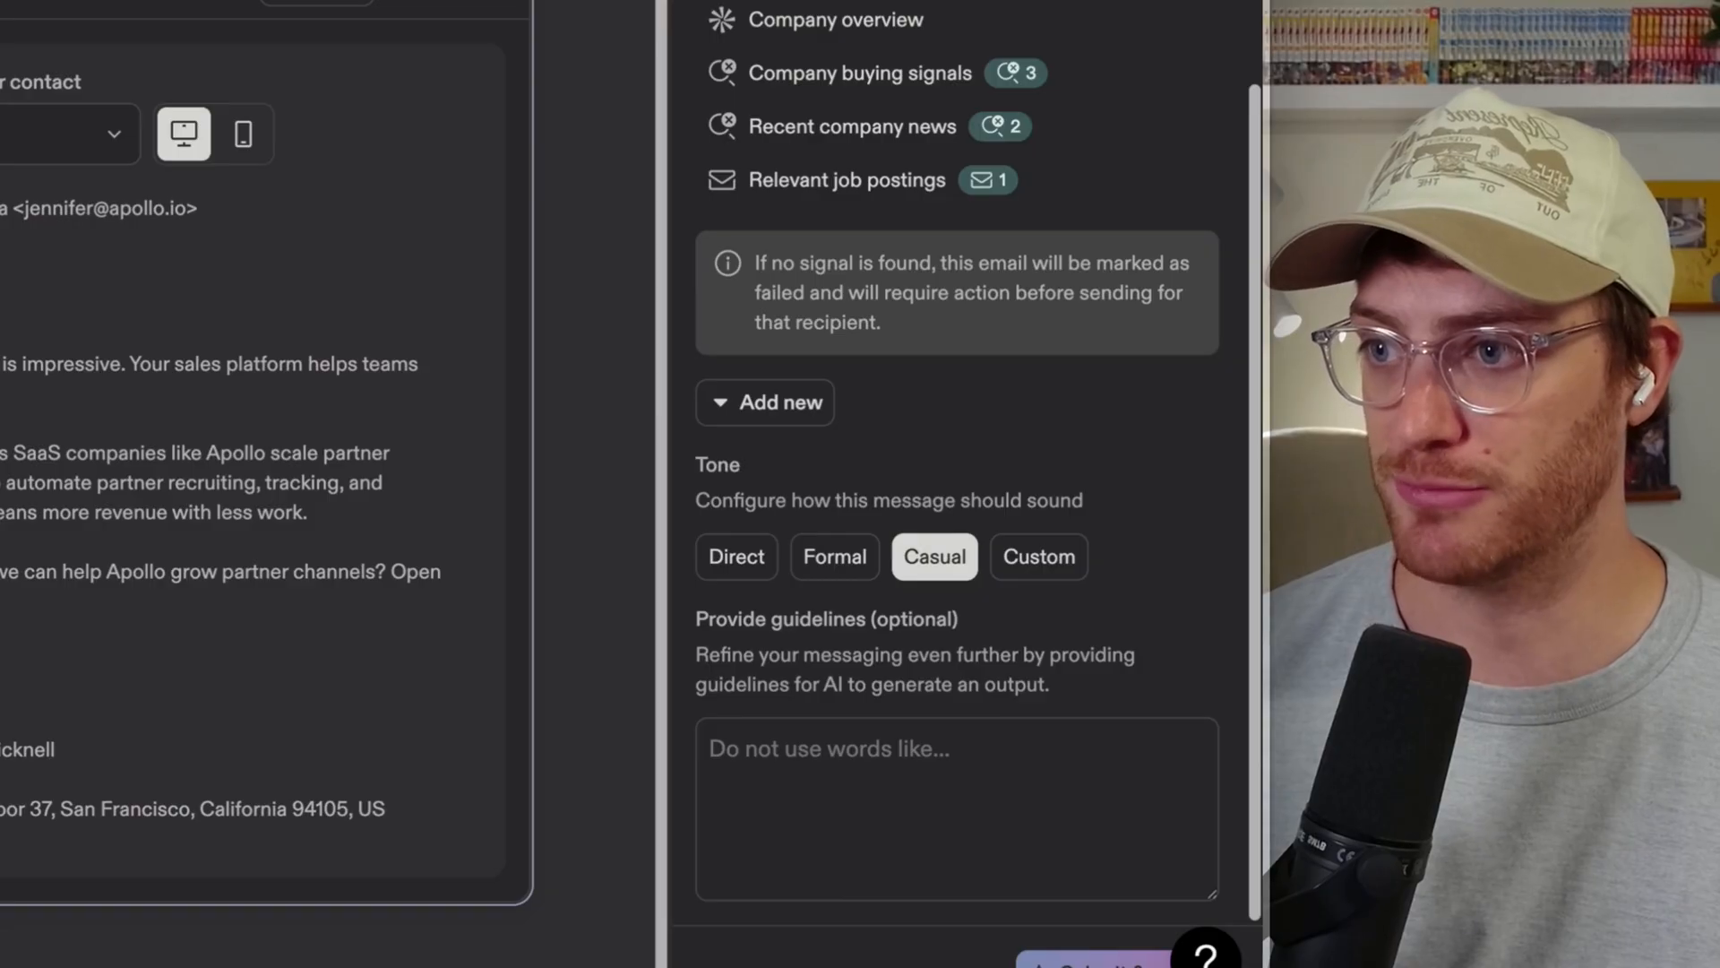
mouse_move(329, 458)
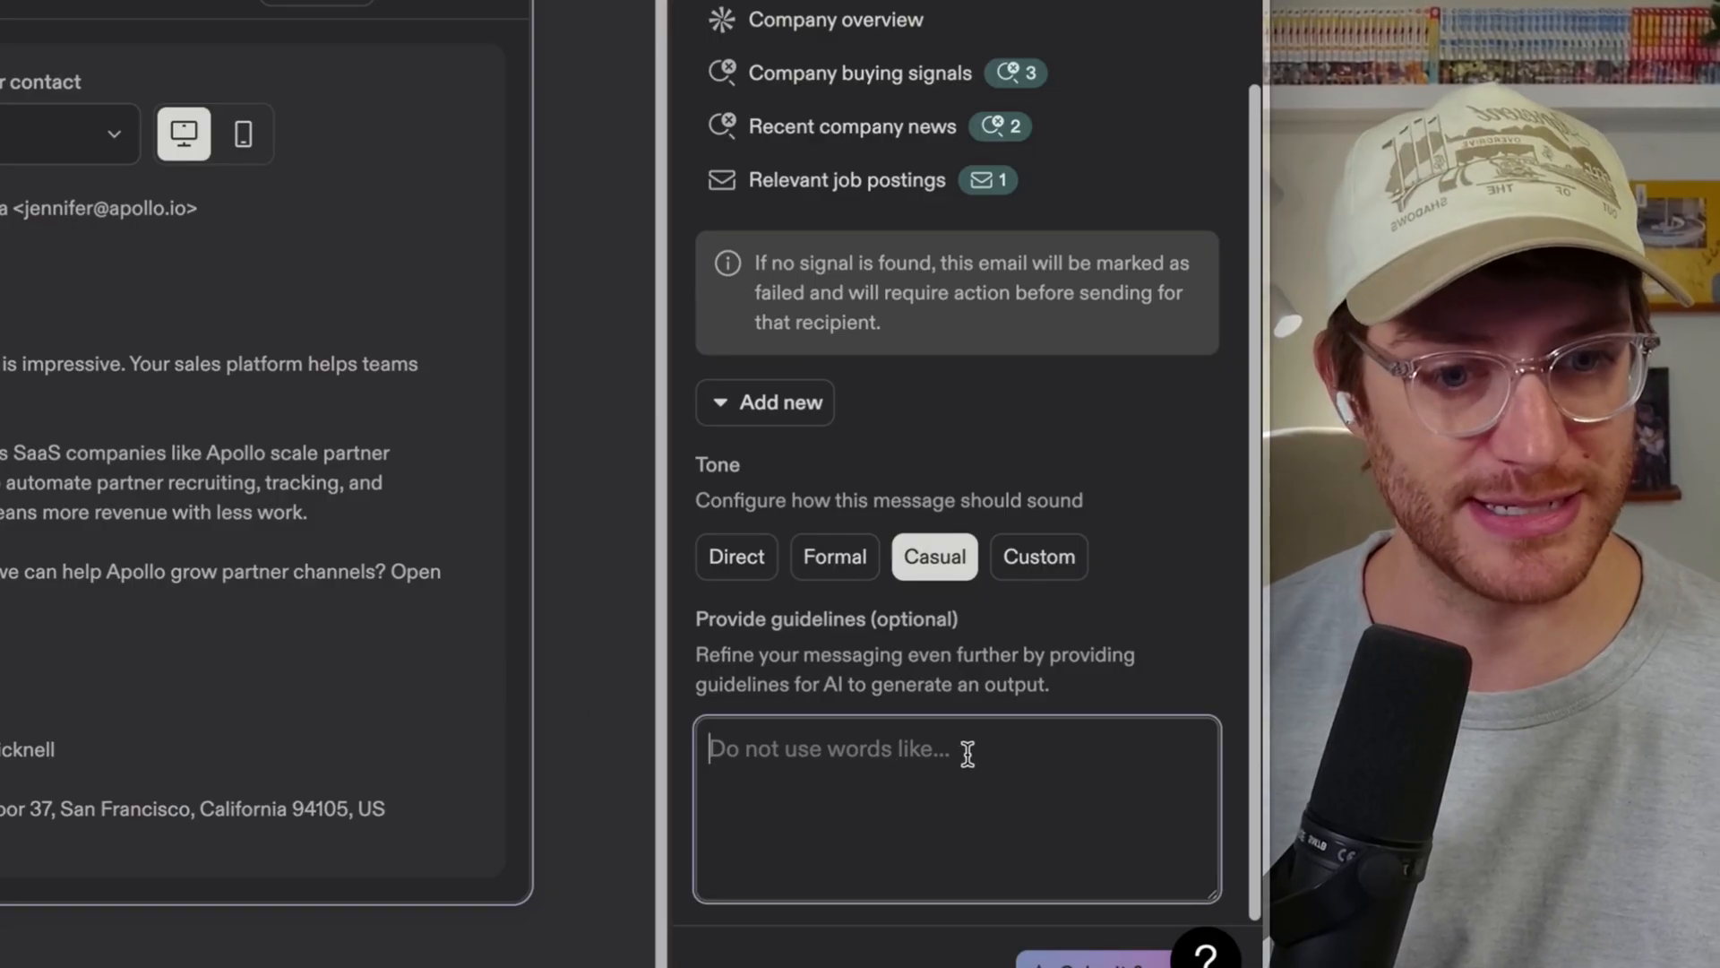
type("Don't use em dashes. Start the emails with a pain point and then explain how our solution solves them. Keep things short and succinct.")
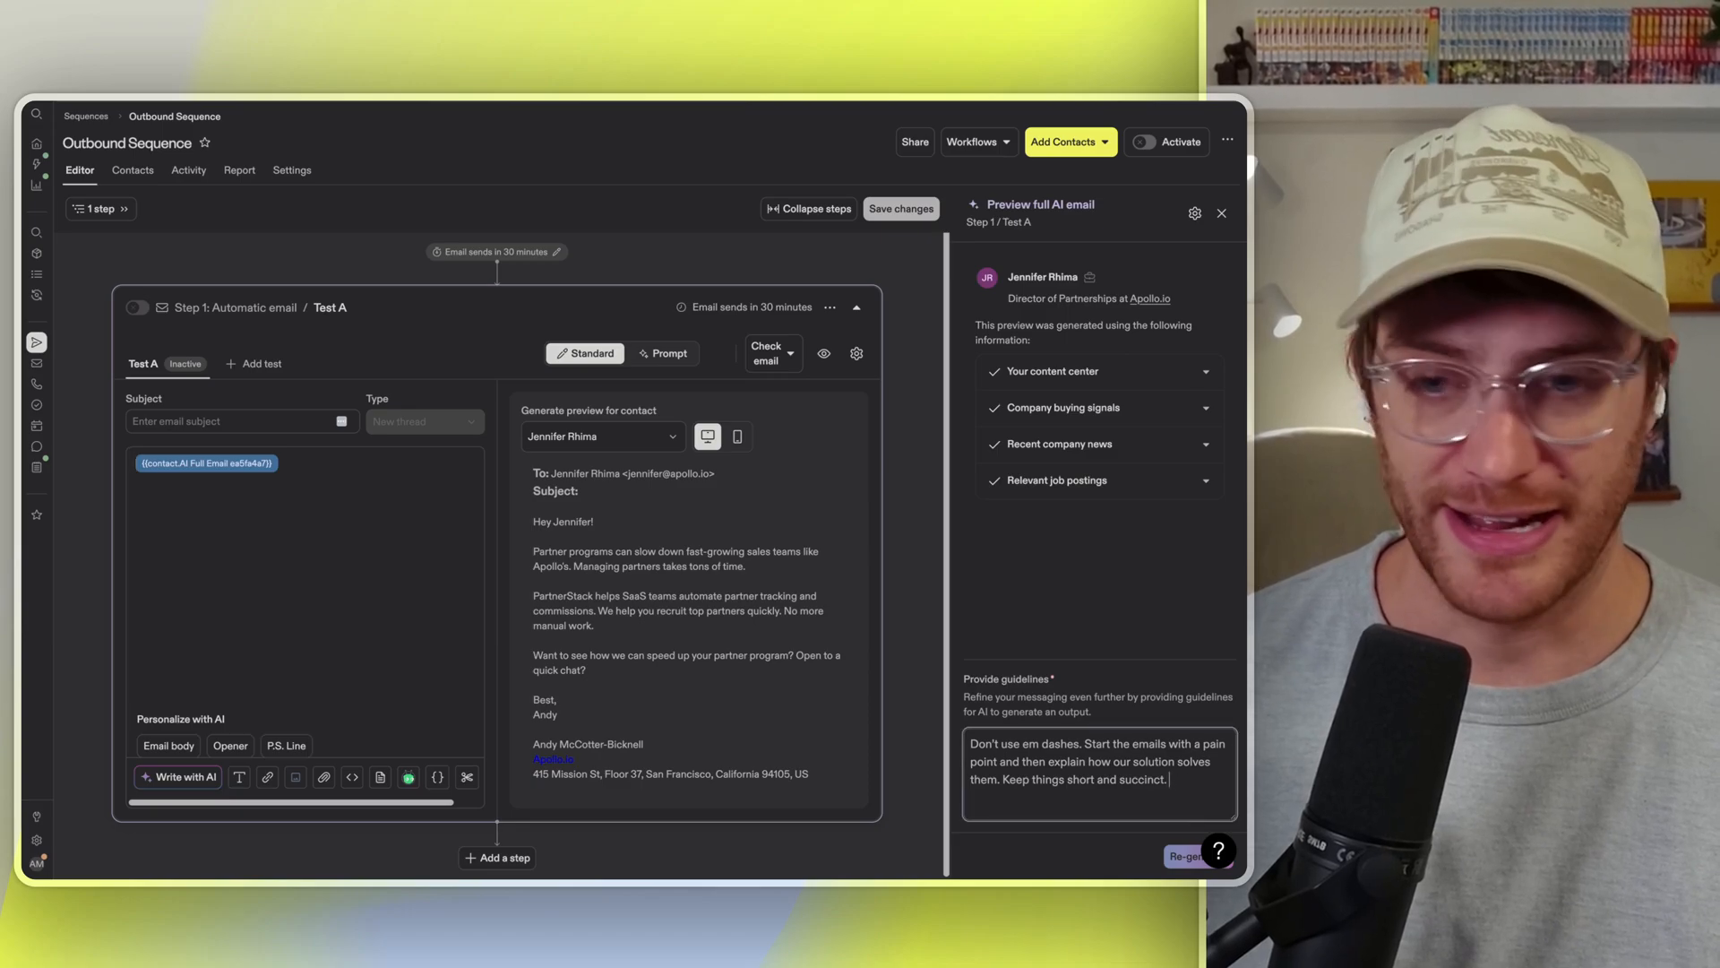
Append 'Add a PS line at the end.' to the guidelines and regenerate the preview email
type("Add a PS line at th")
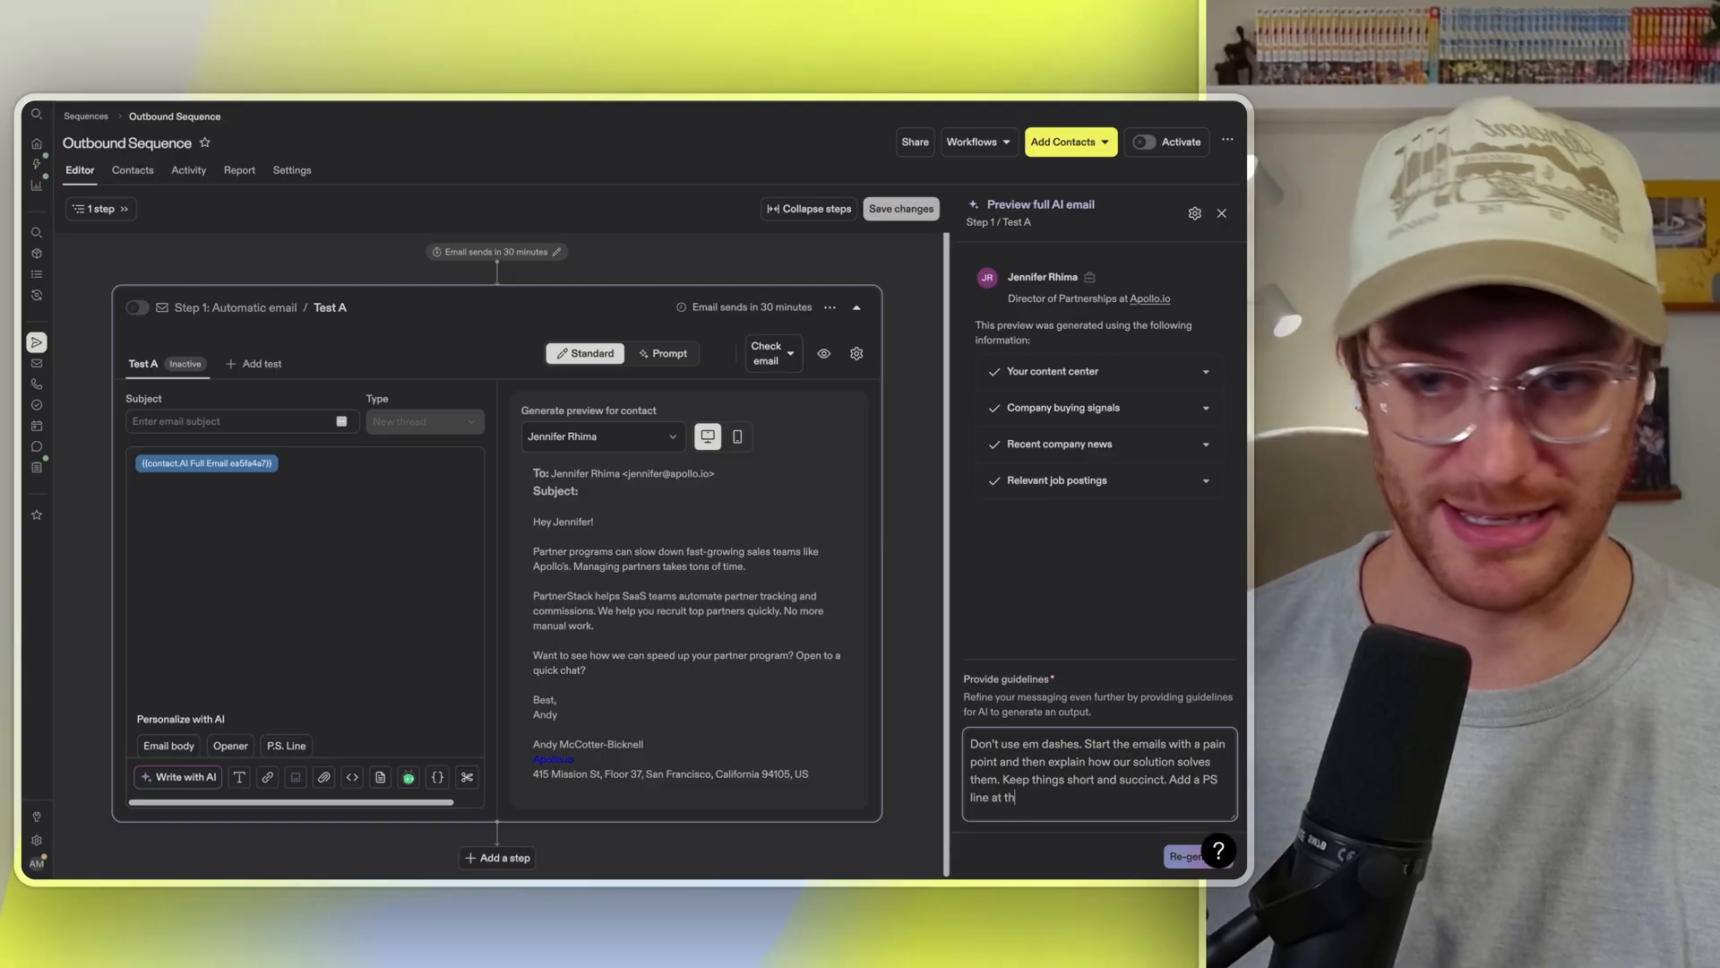
type("e end.")
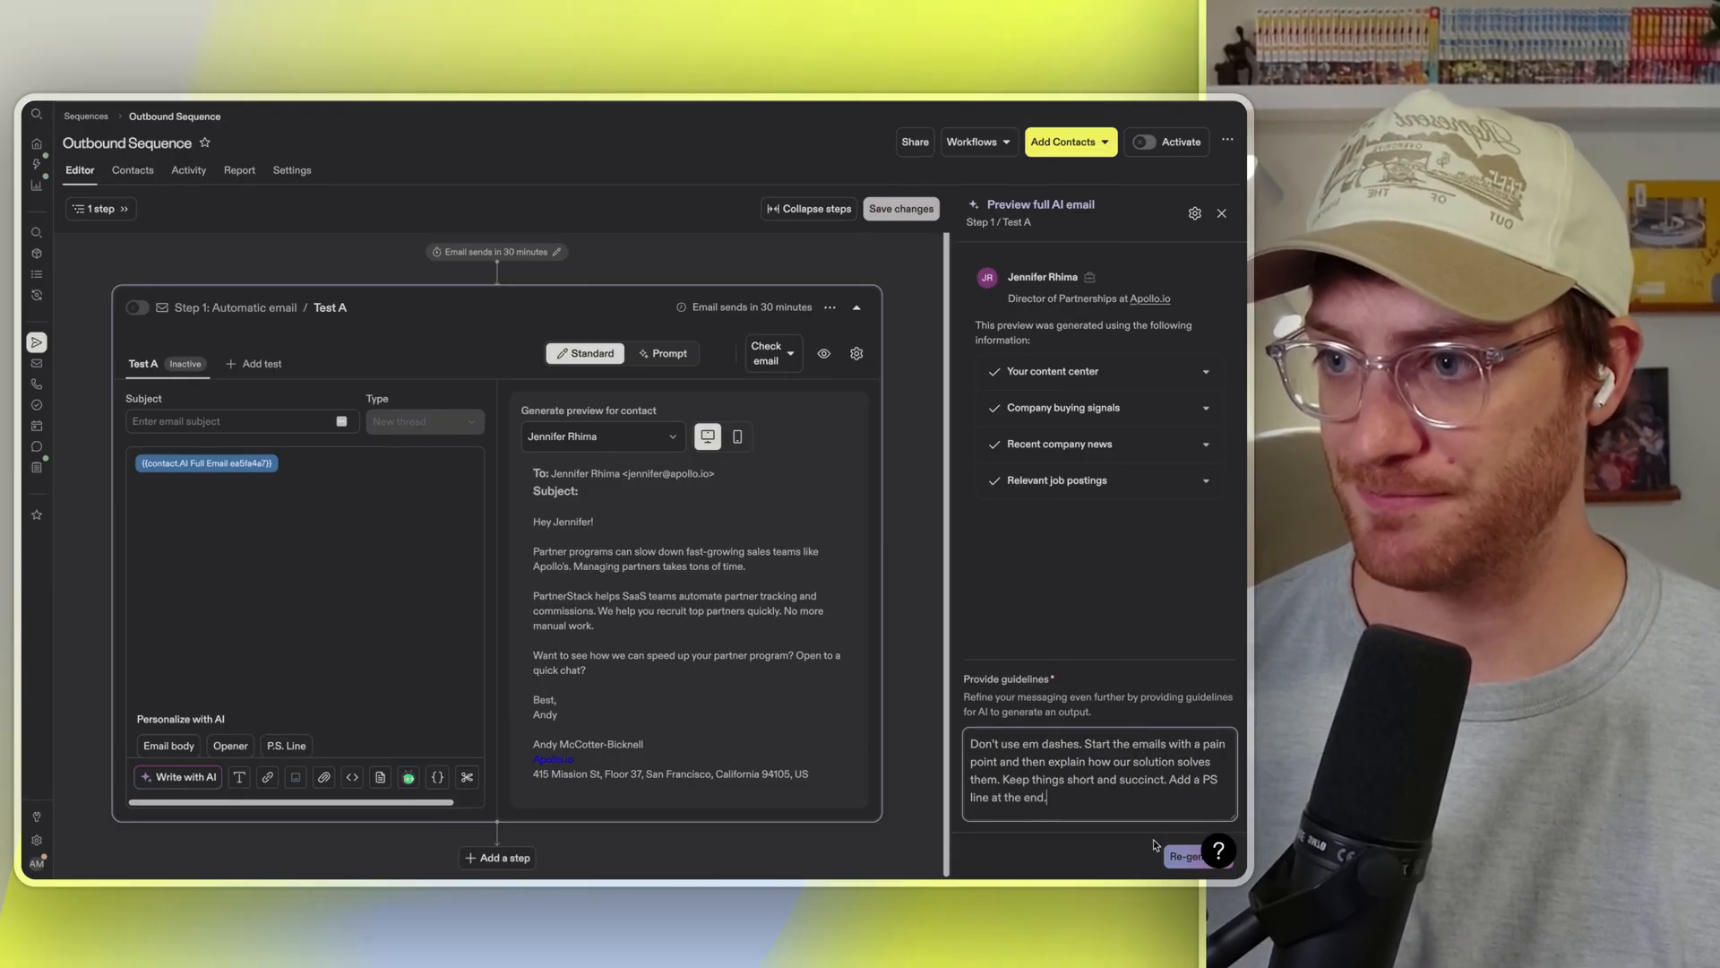
left_click(1186, 856)
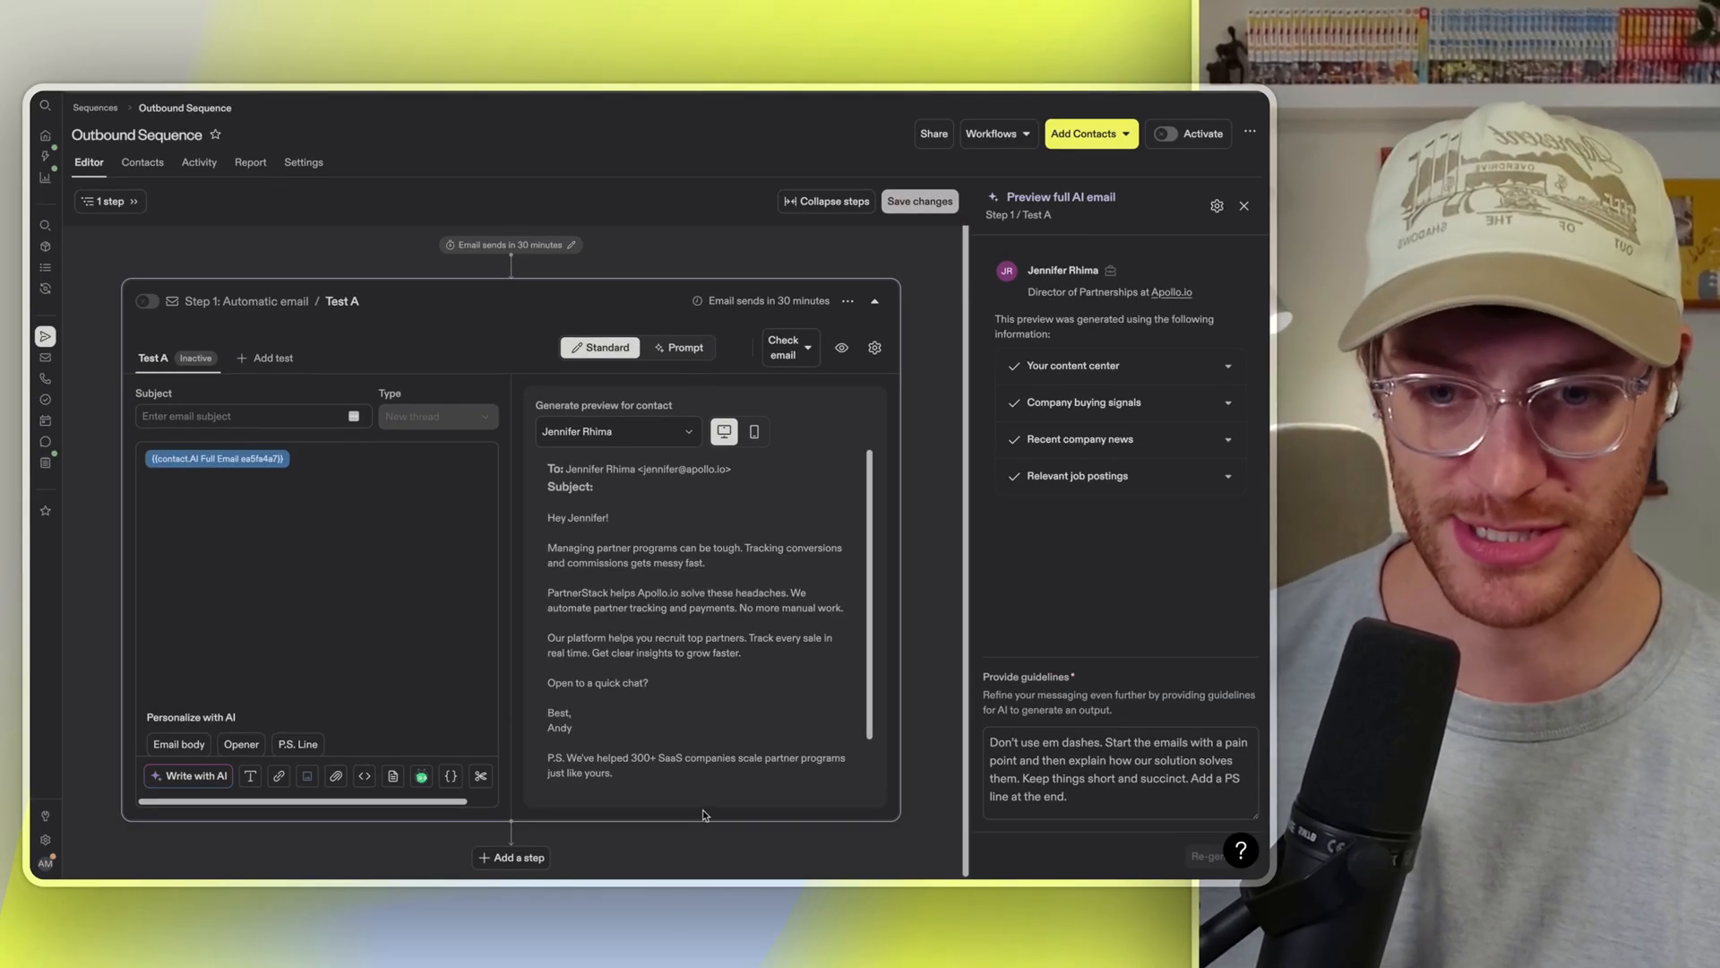
mouse_move(703, 765)
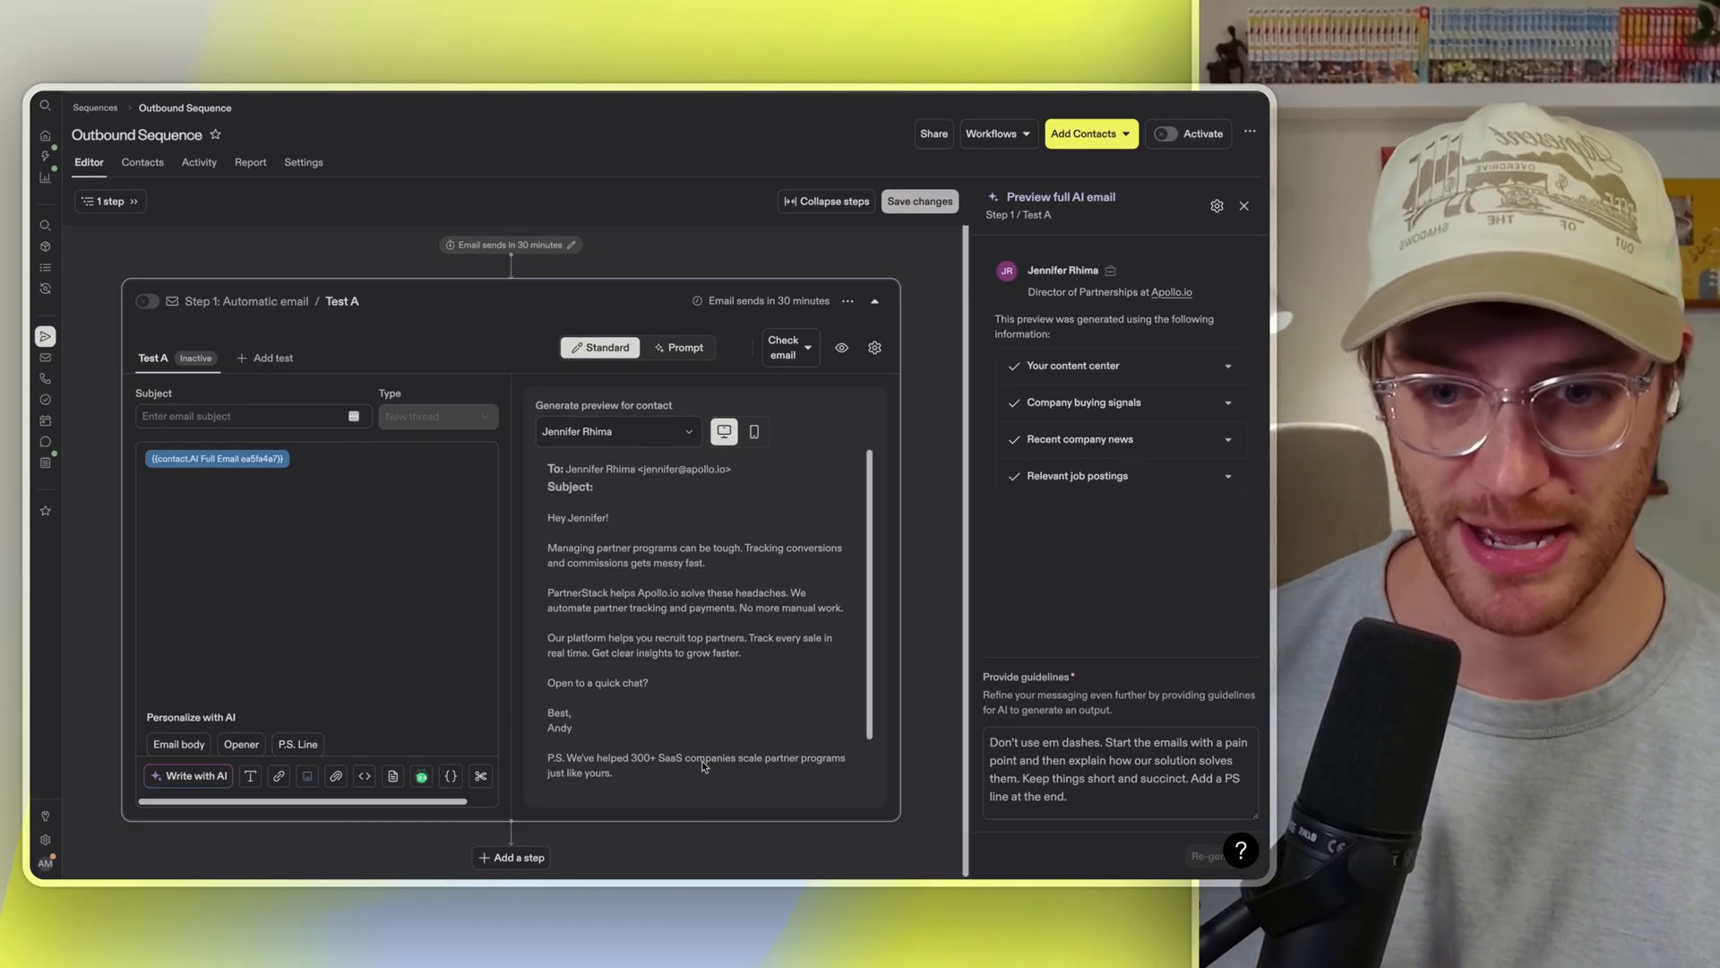